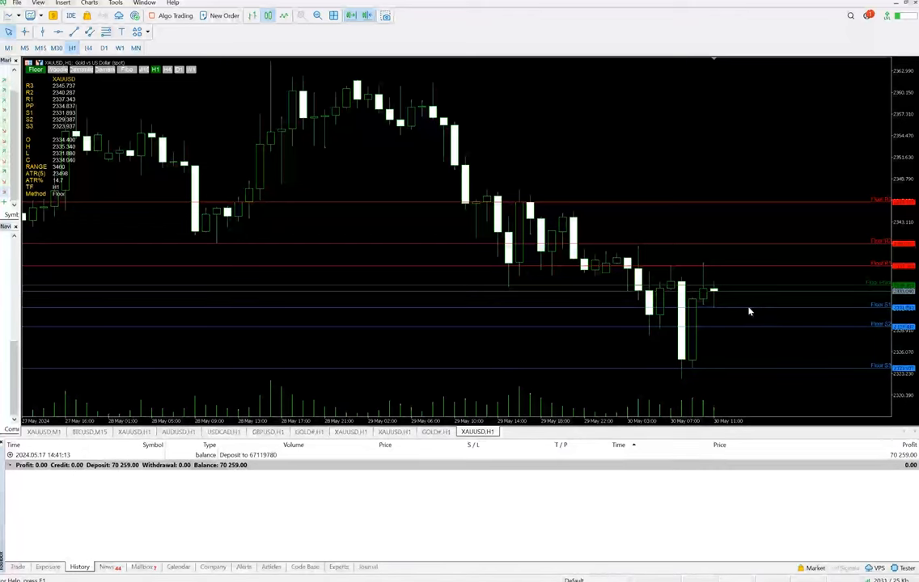
mouse_move(748, 311)
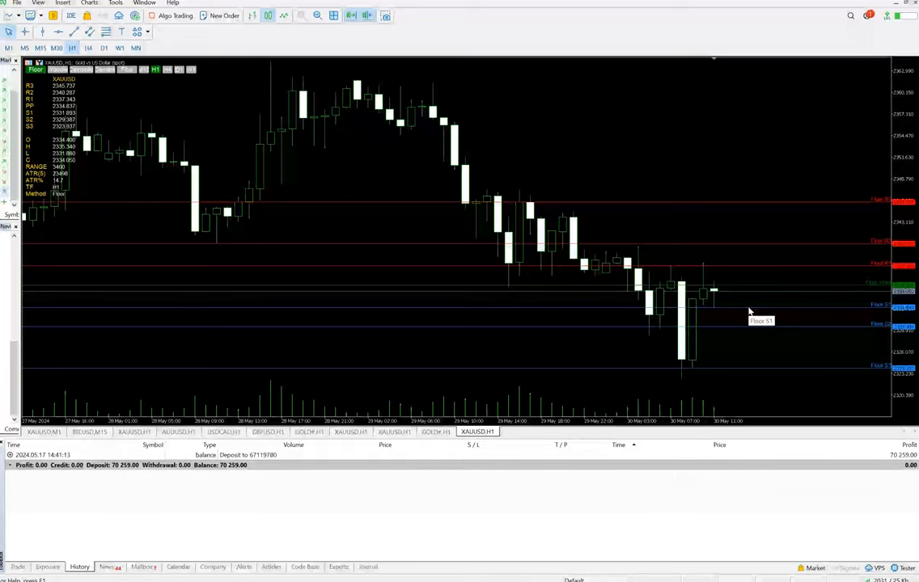
mouse_move(748, 289)
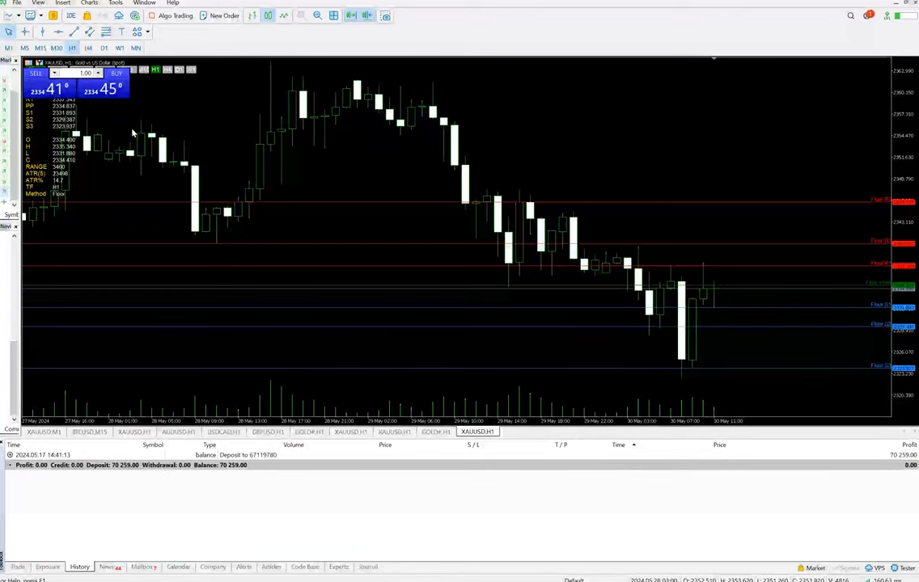
- Switch the XAUUSD H1 pivot panel from Floor to Camarilla levels
click(9, 580)
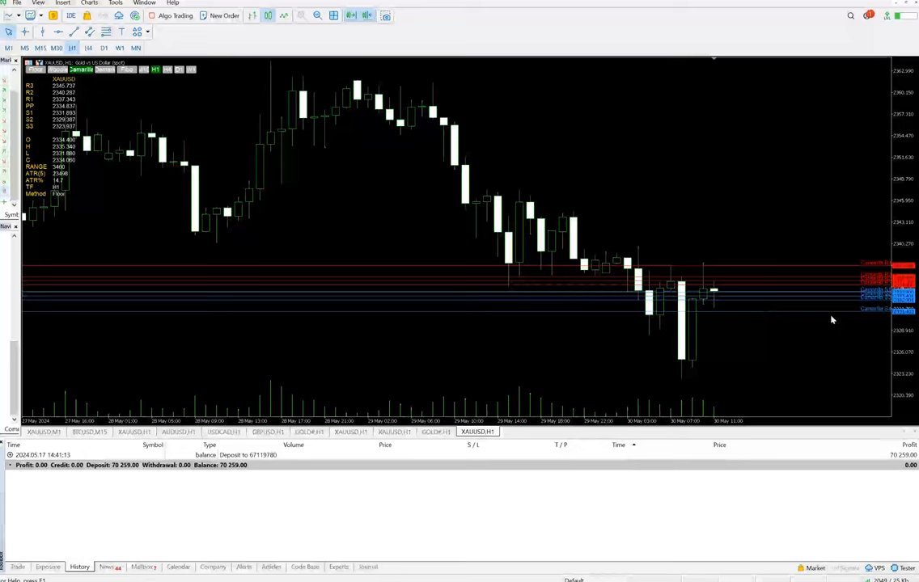
mouse_move(636, 234)
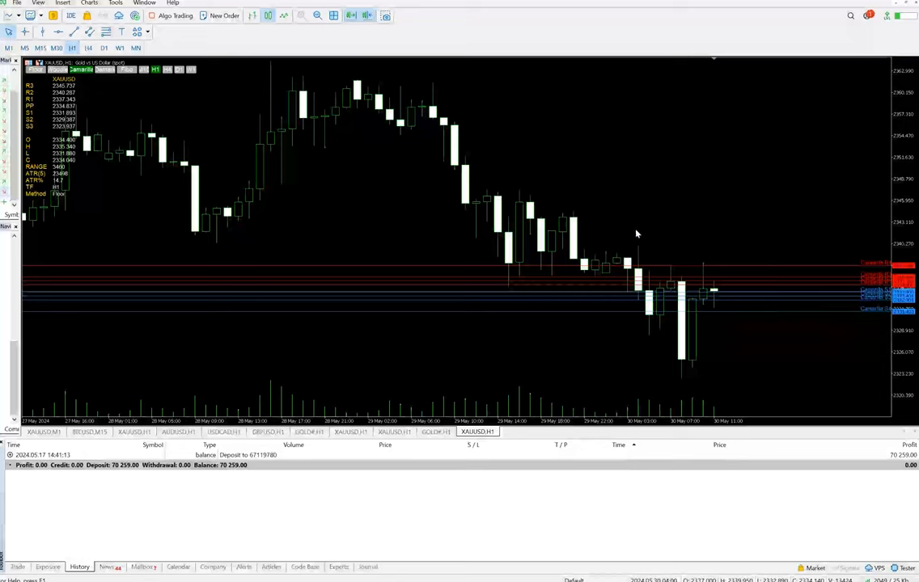
mouse_move(627, 220)
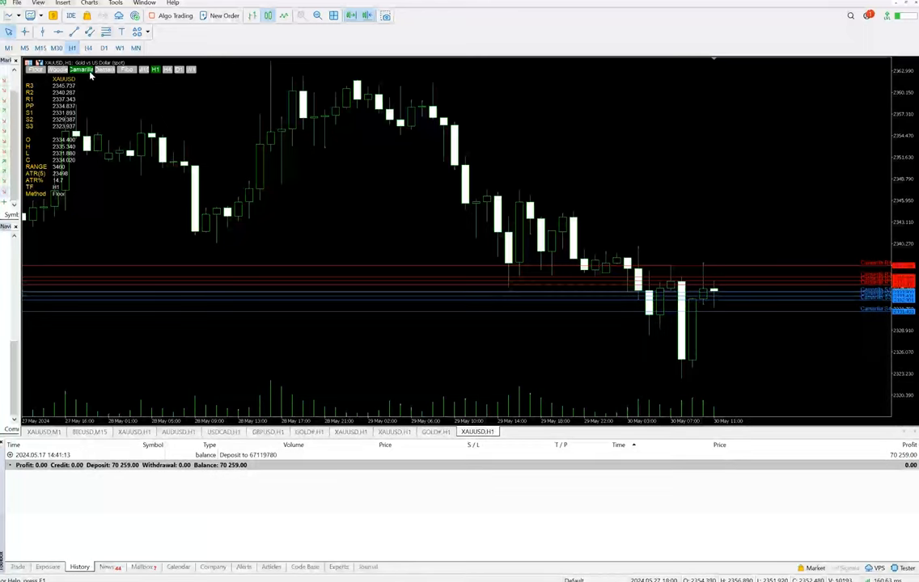
- Select the Fibo method in the indicator panel, replacing the Camarilla lines
click(104, 69)
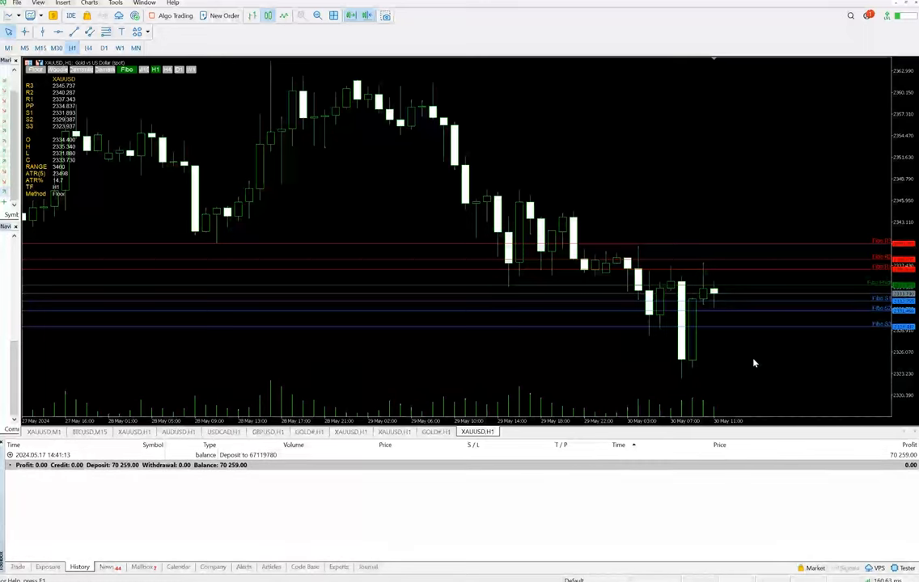
mouse_move(590, 340)
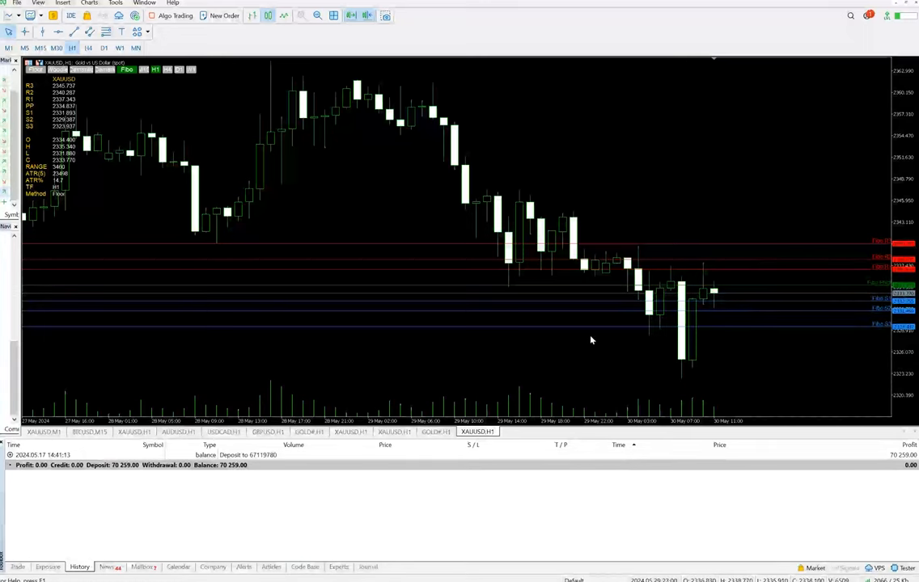
mouse_move(640, 365)
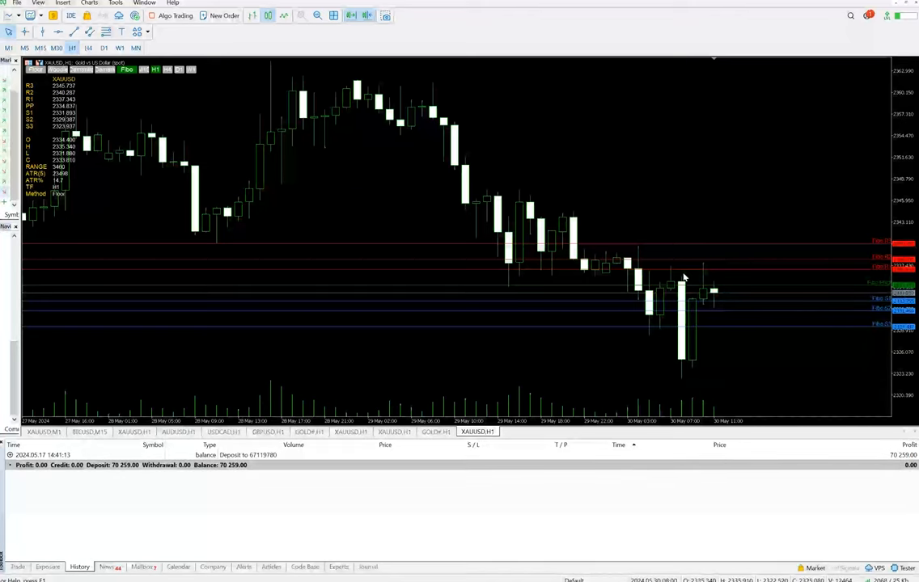
- Briefly overlay all pivot methods, return to Fibo only, then base levels on H4, then D1
click(104, 69)
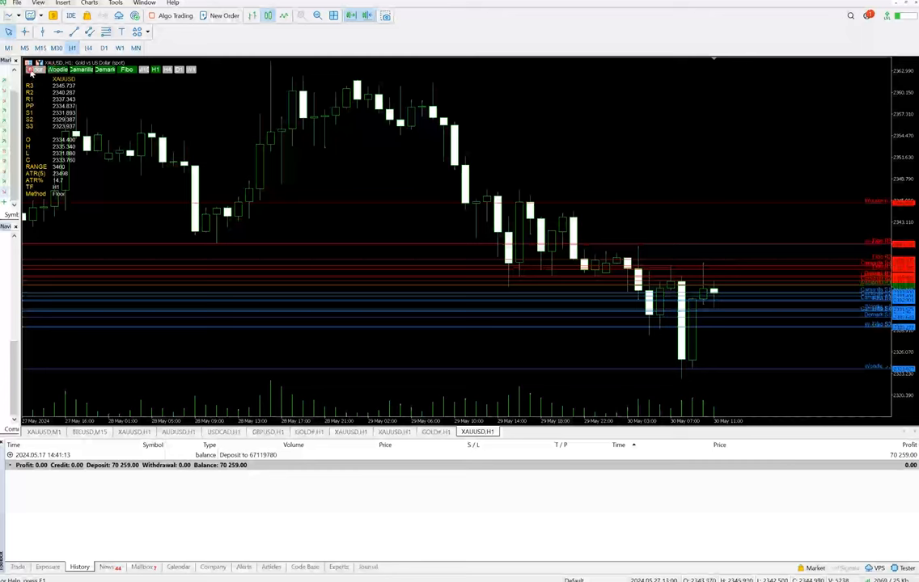
click(105, 69)
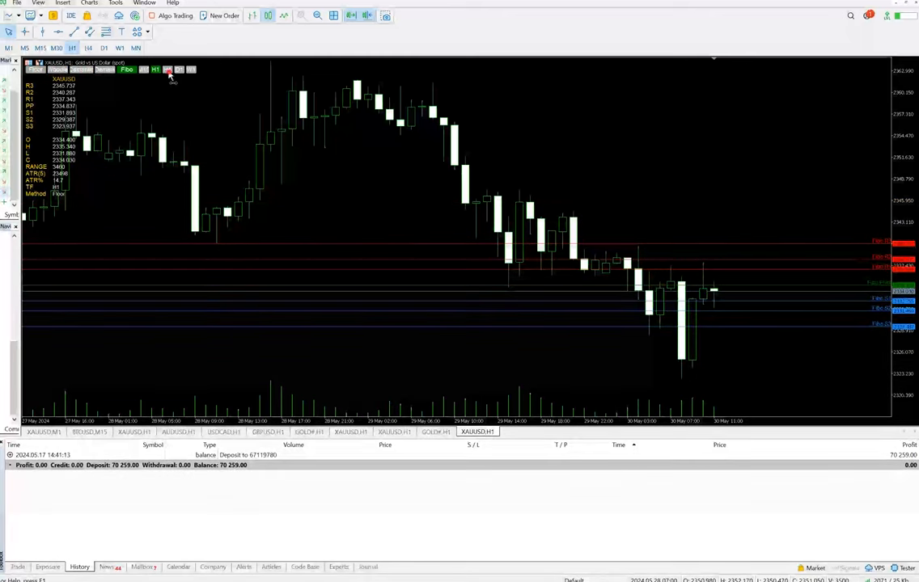
click(167, 70)
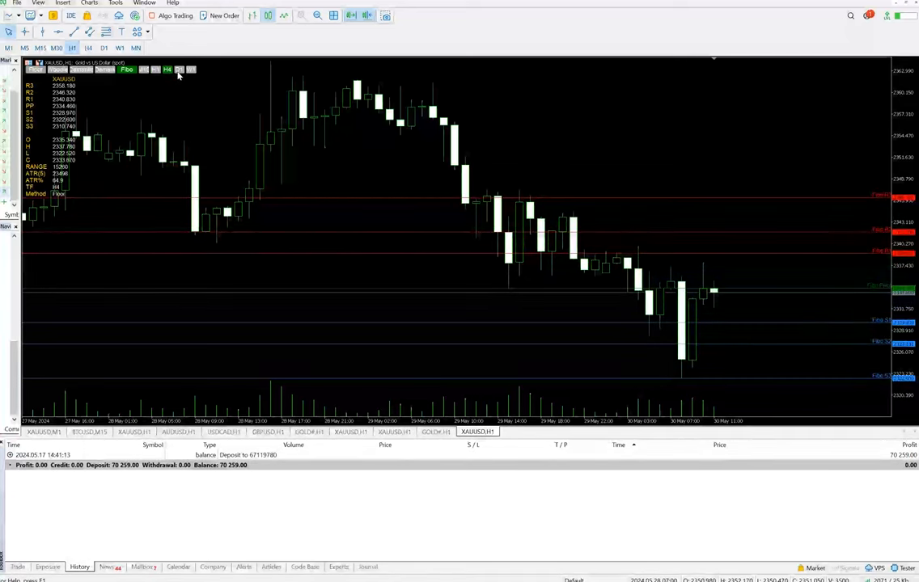
click(178, 70)
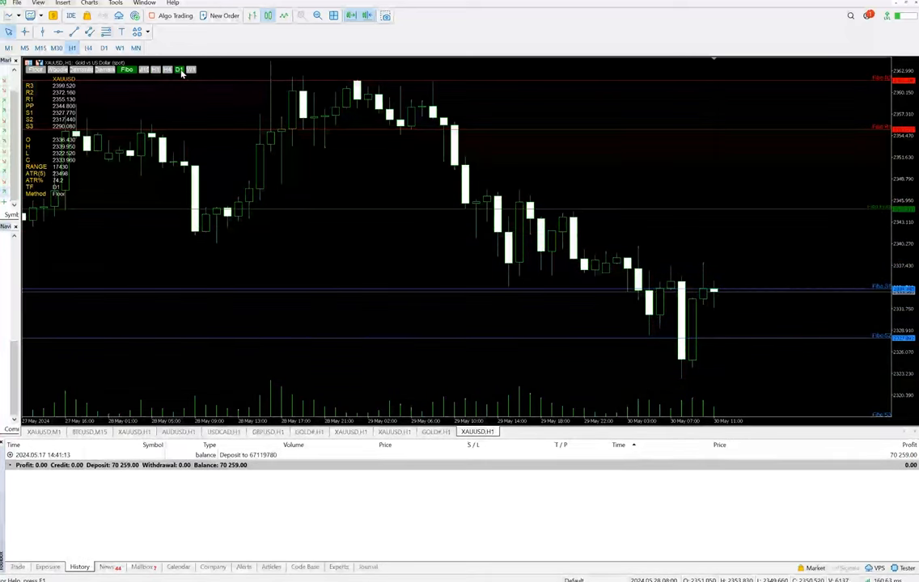